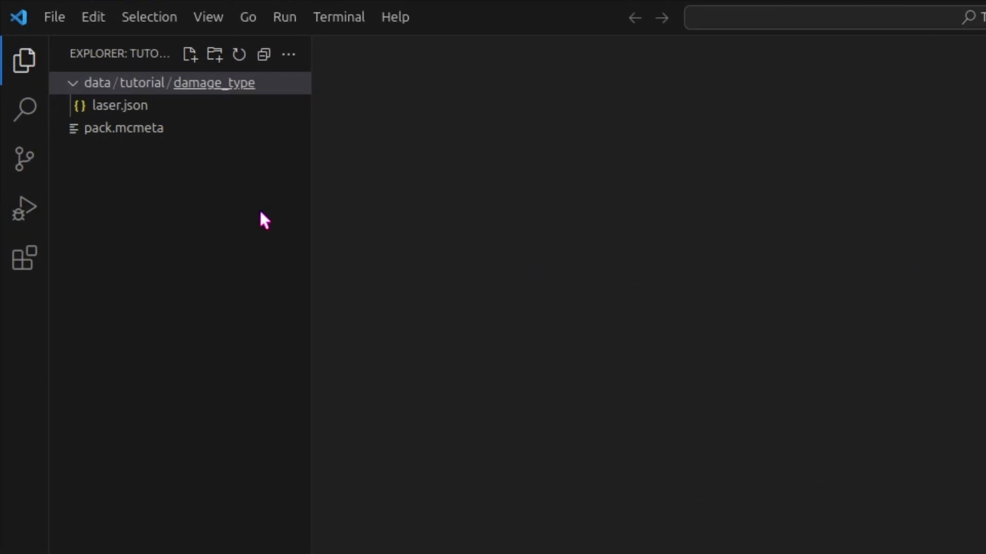
Type 'raycast' while adding the function files to data/tutorial
type("raycast")
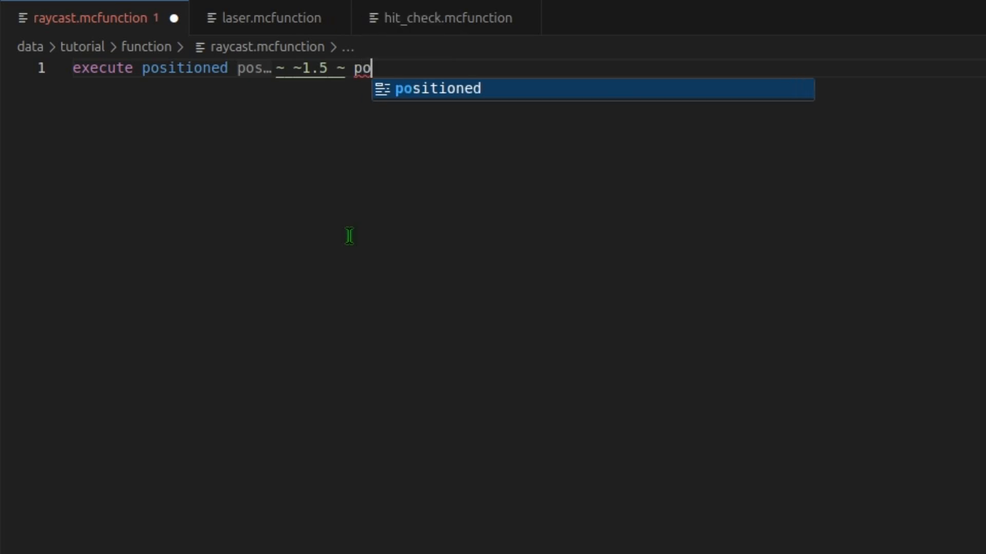
Finish the line 'execute positioned ~ ~1.5 ~ positioned ^ ^ ^.5' in raycast.mcfunction
type("sitioned ^ ^ ^.5")
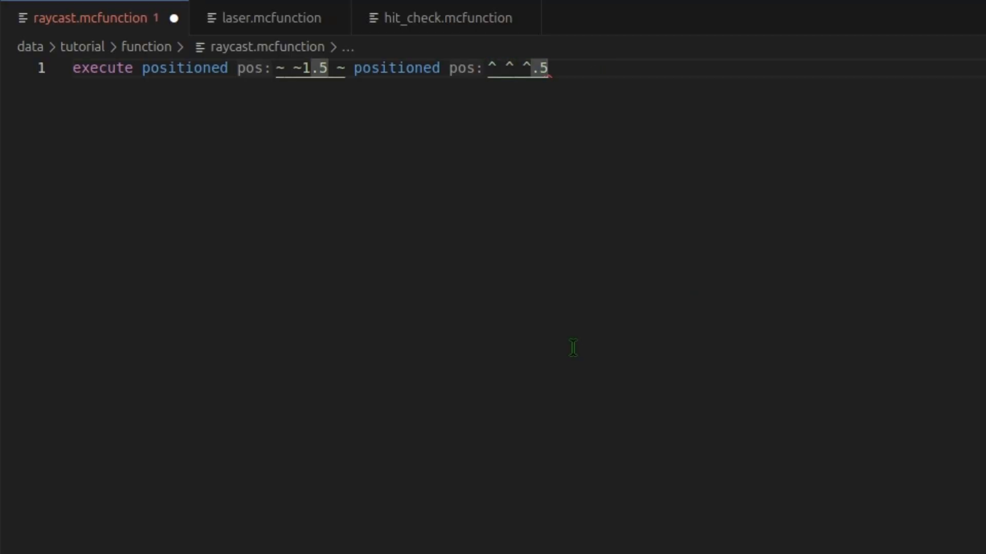
left_click(264, 17)
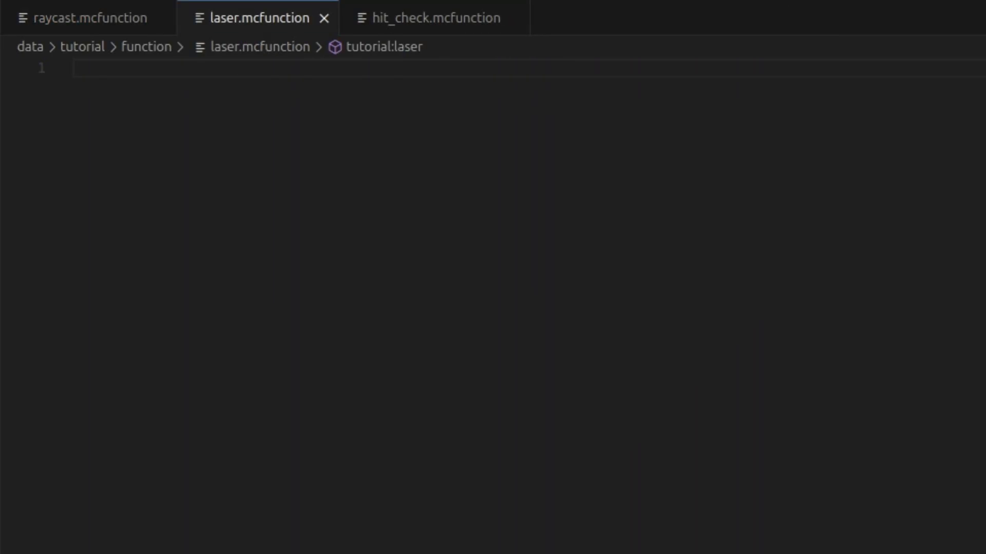
mouse_move(403, 421)
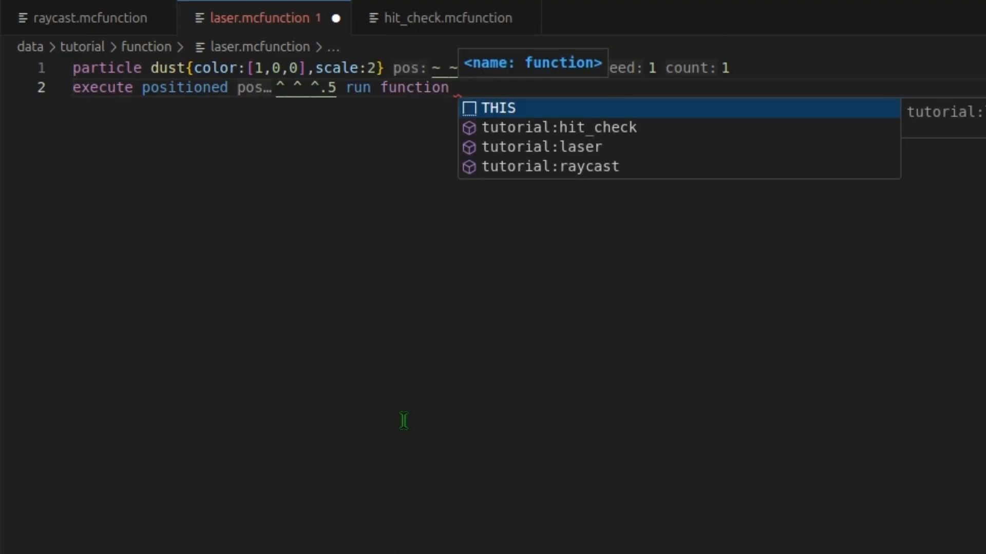
Switch editor tabs to choose which function the laser's execute line calls
left_click(442, 18)
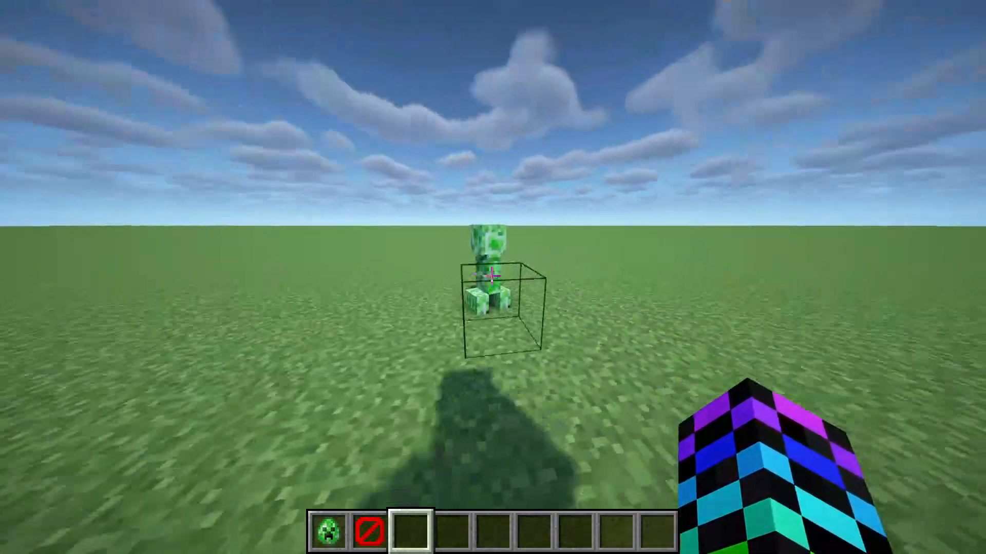
Alt-tab back to Minecraft to fire the laser at the creeper
key("alt+tab")
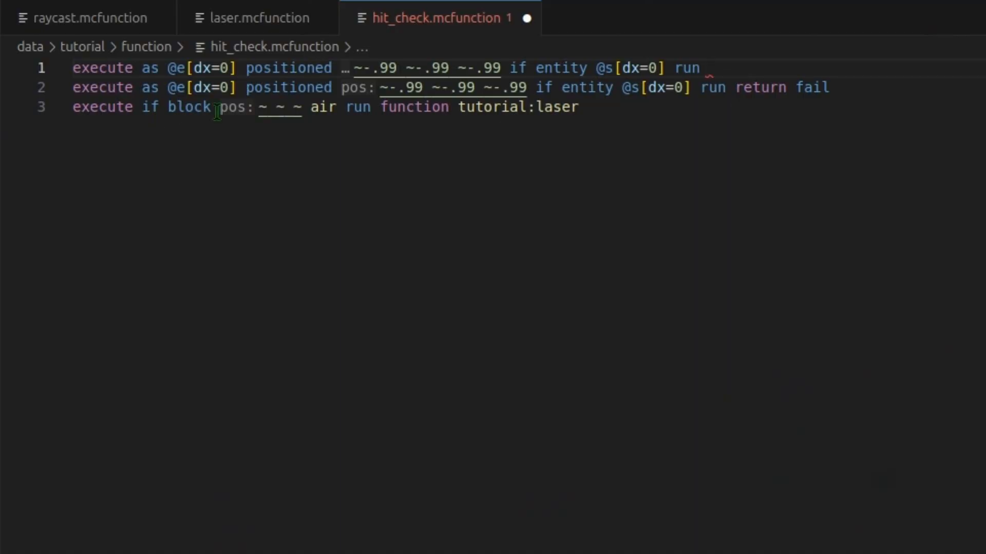